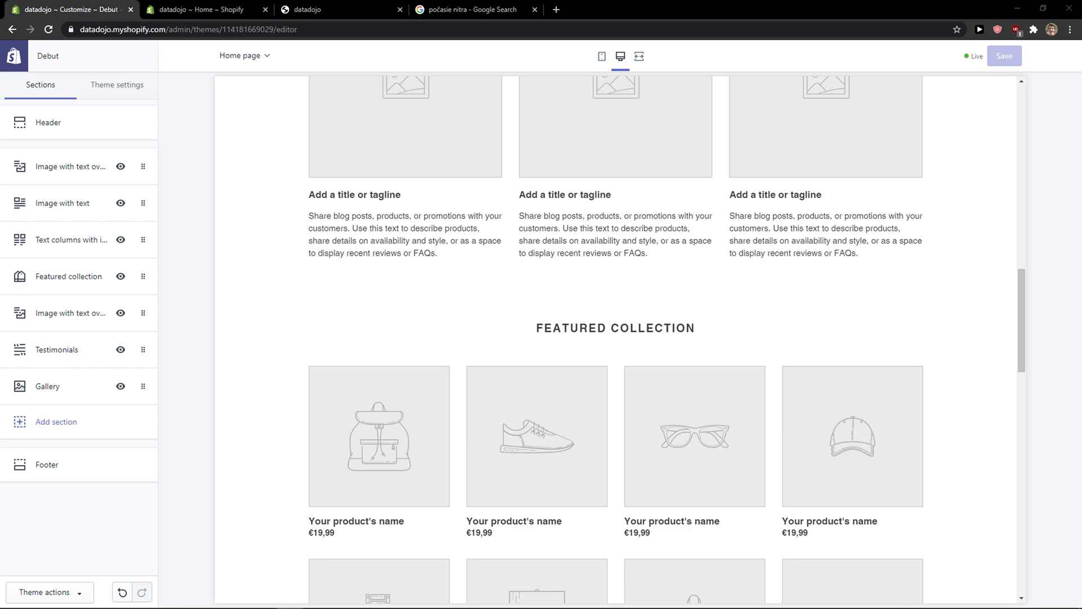
Add a Custom content section from the Text category to the Debut home page
{"action": "scroll", "scroll_direction": "down", "scroll_amount": 3}
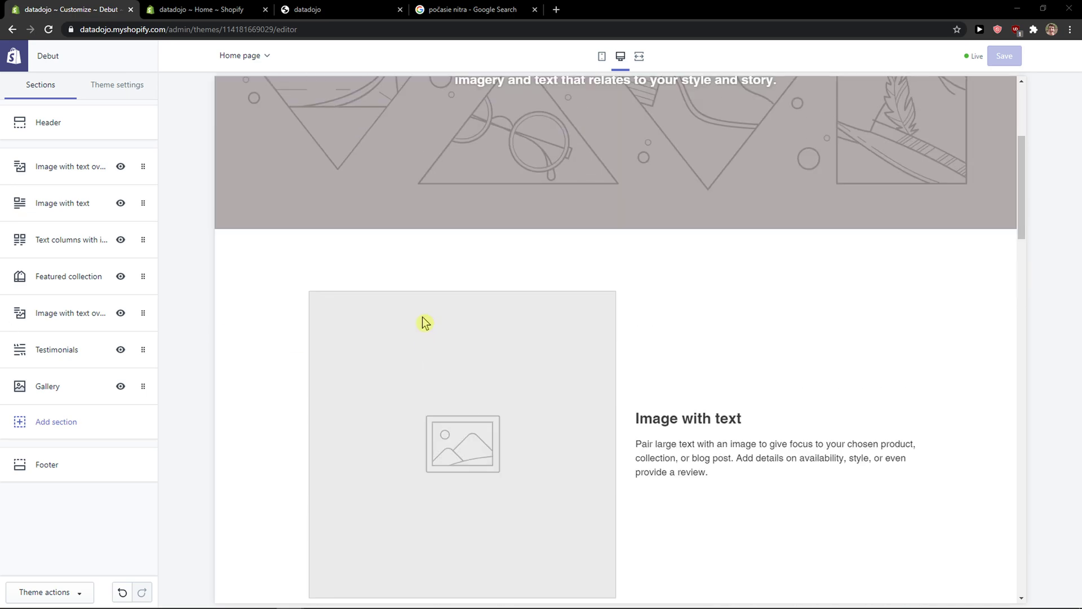
{"action": "scroll", "scroll_direction": "down", "scroll_amount": 3}
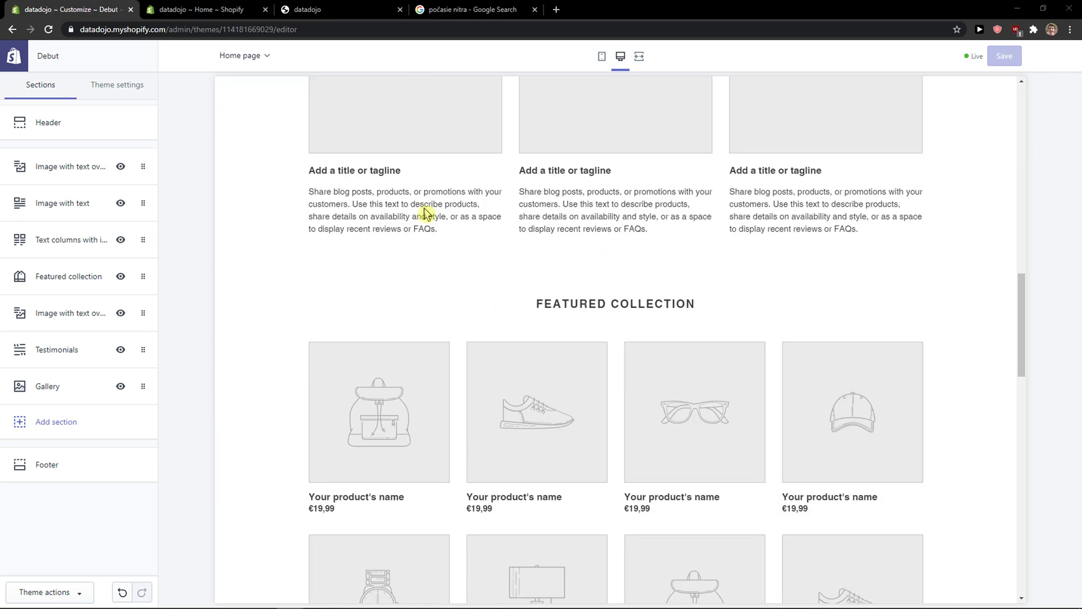
{"action": "scroll", "scroll_direction": "down", "scroll_amount": 3}
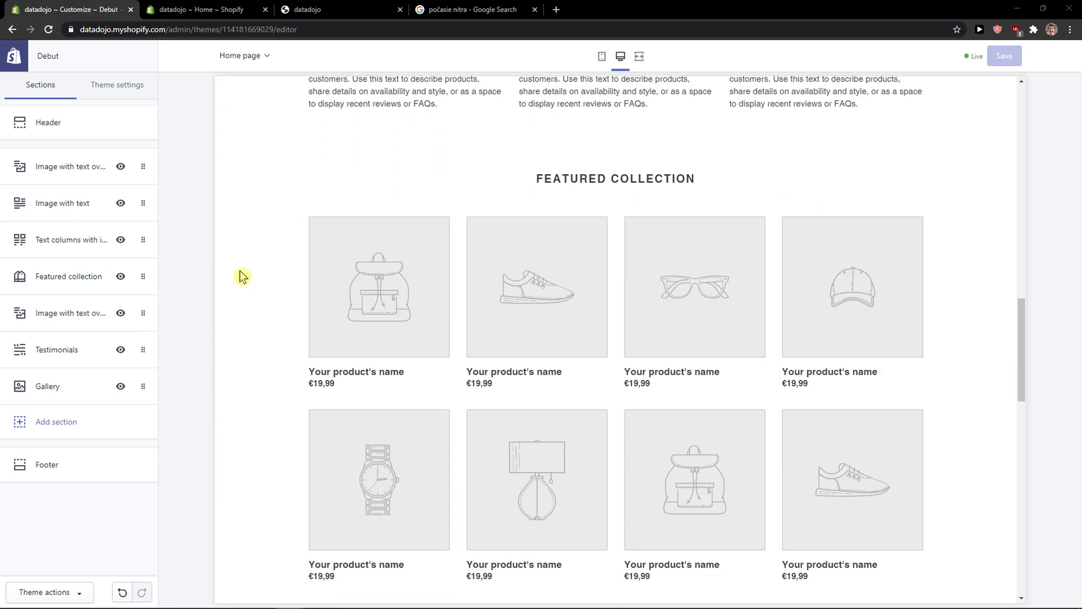
{"action": "left_click", "coordinate": [55, 421]}
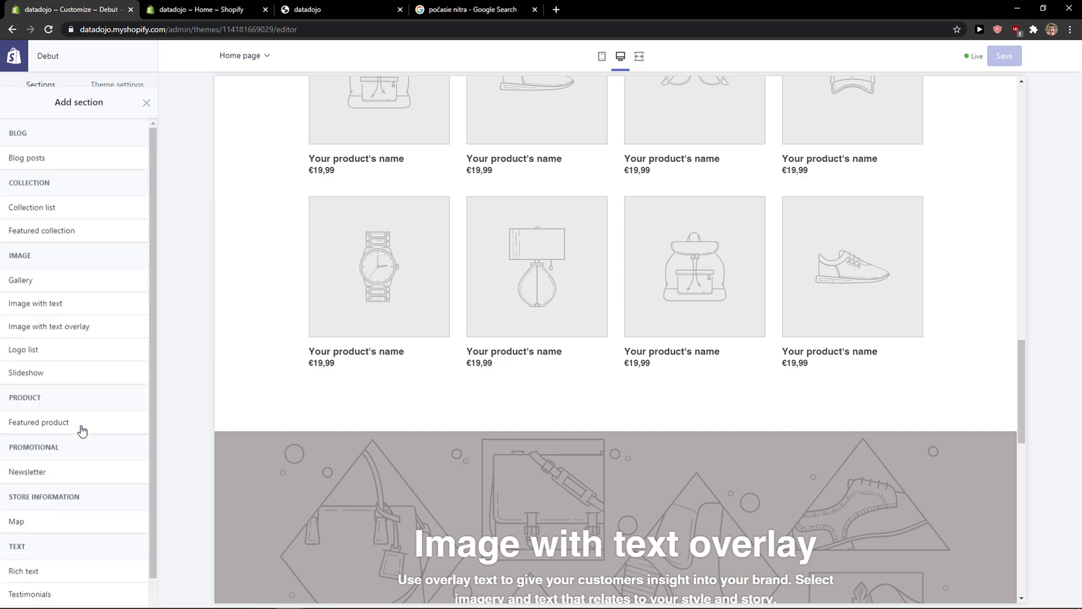
{"action": "scroll", "scroll_direction": "down", "scroll_amount": 3}
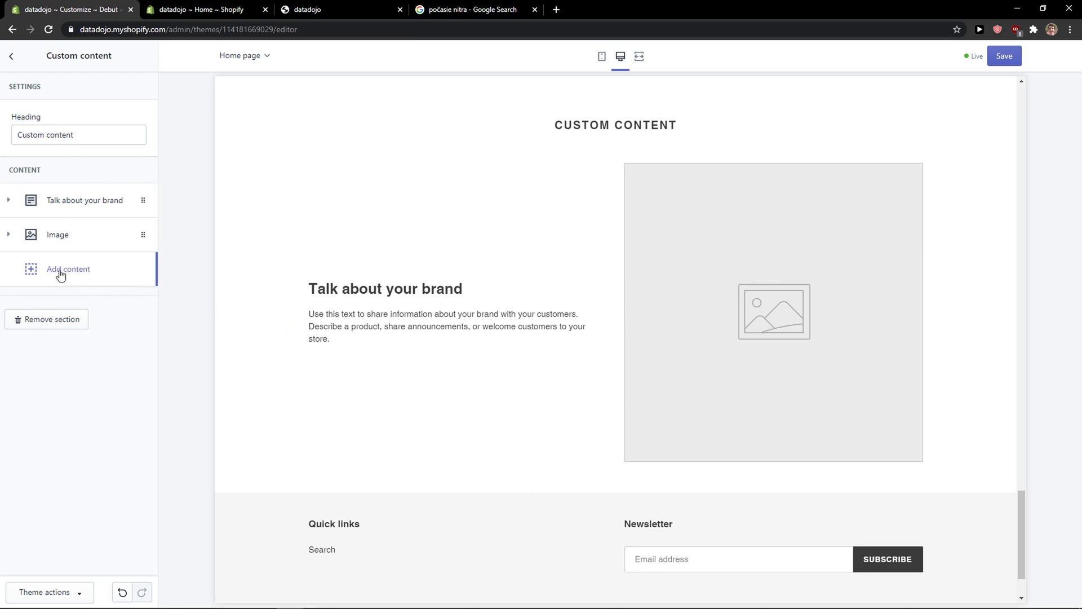
Add a Custom HTML block to the section and focus its empty HTML field
{"action": "left_click", "coordinate": [68, 270]}
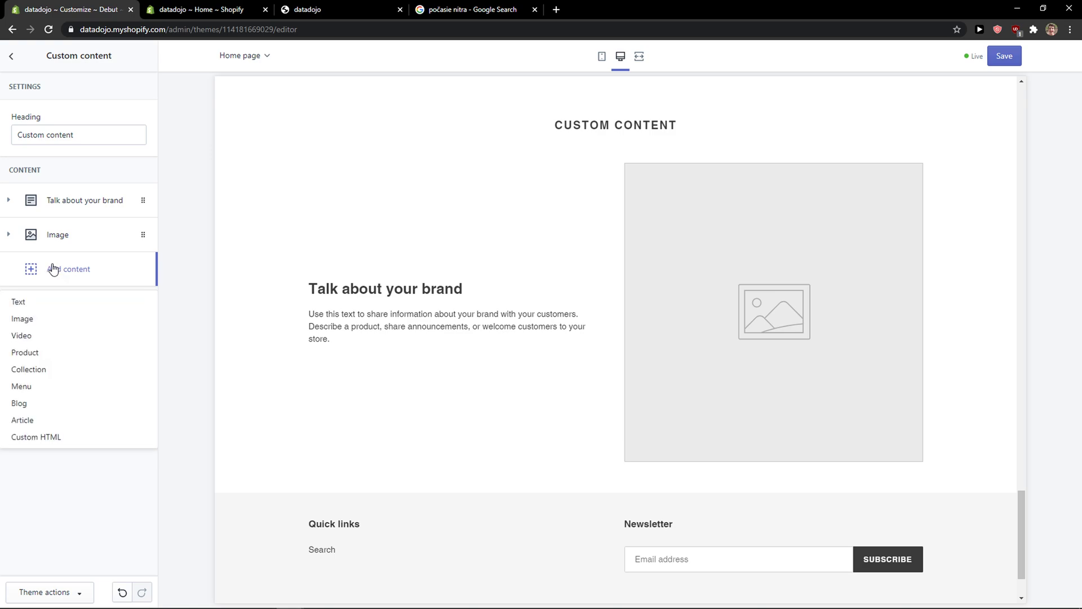
{"action": "mouse_move", "coordinate": [57, 449]}
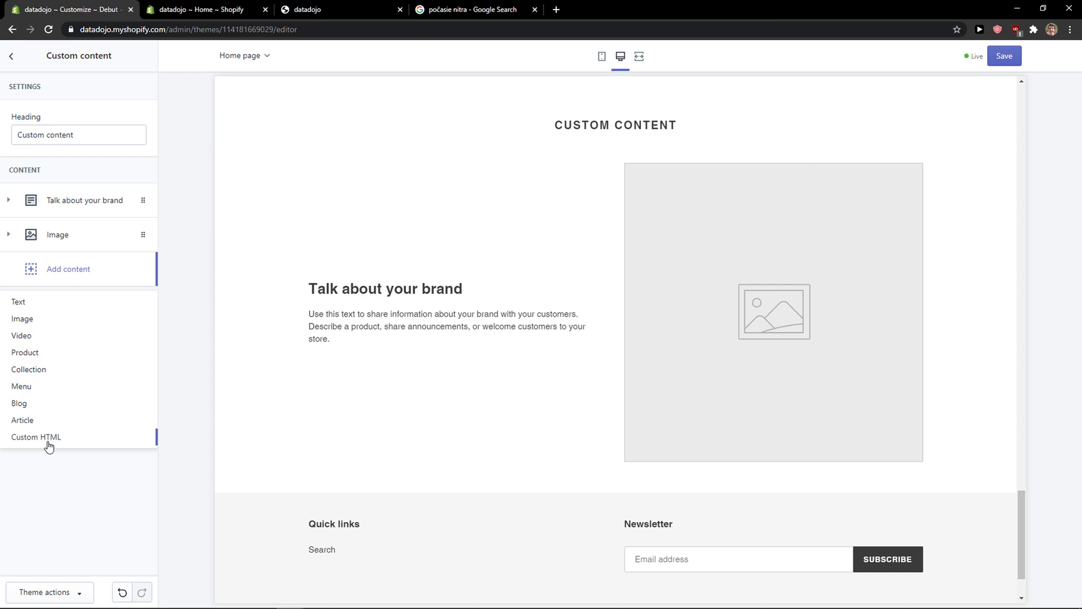
{"action": "left_click", "coordinate": [36, 436]}
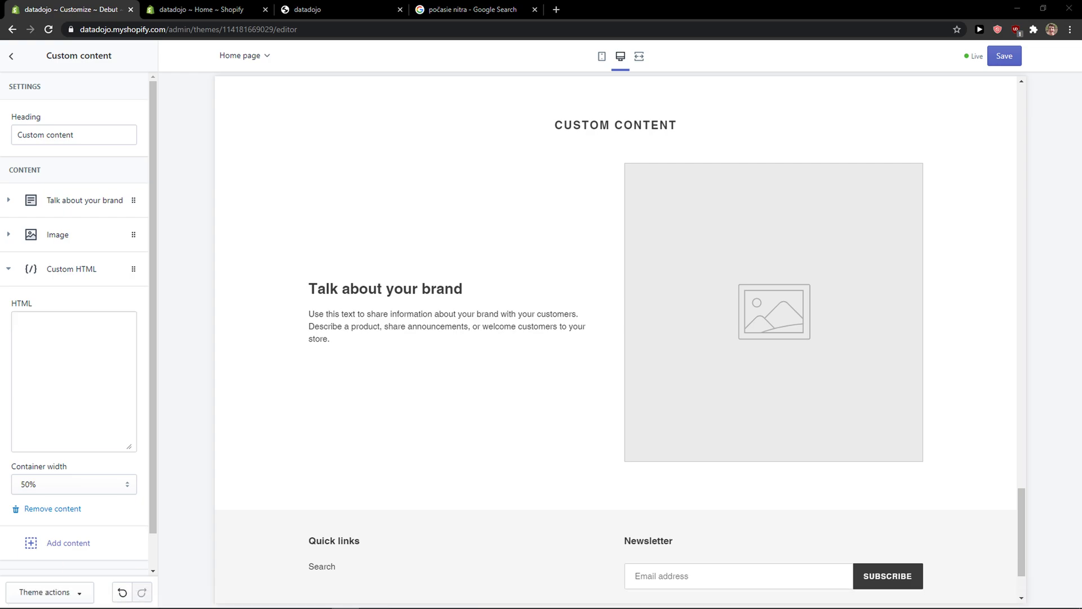
{"action": "left_click", "coordinate": [73, 380]}
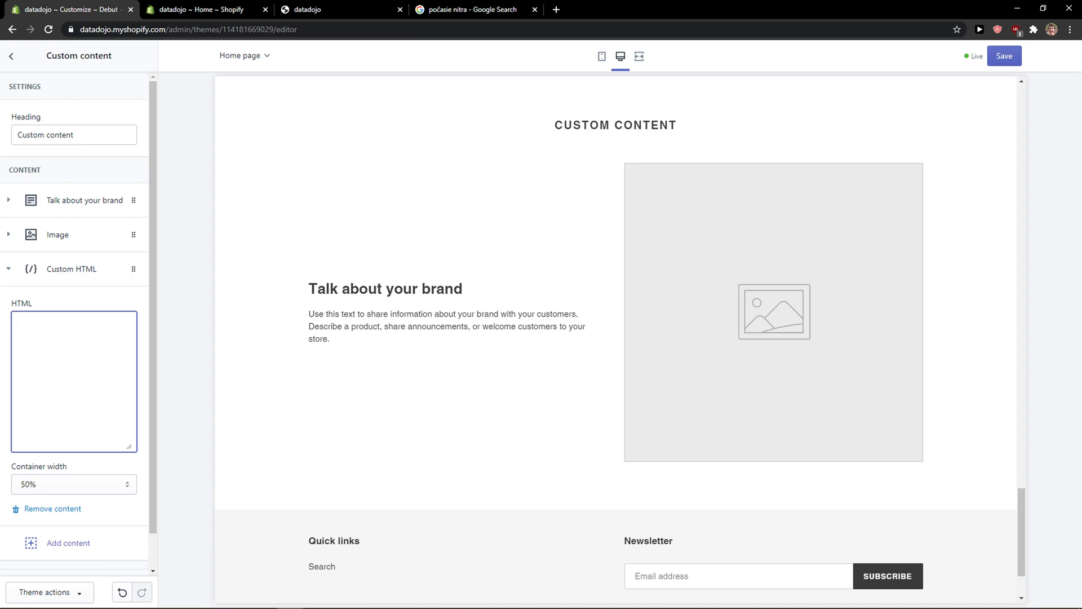